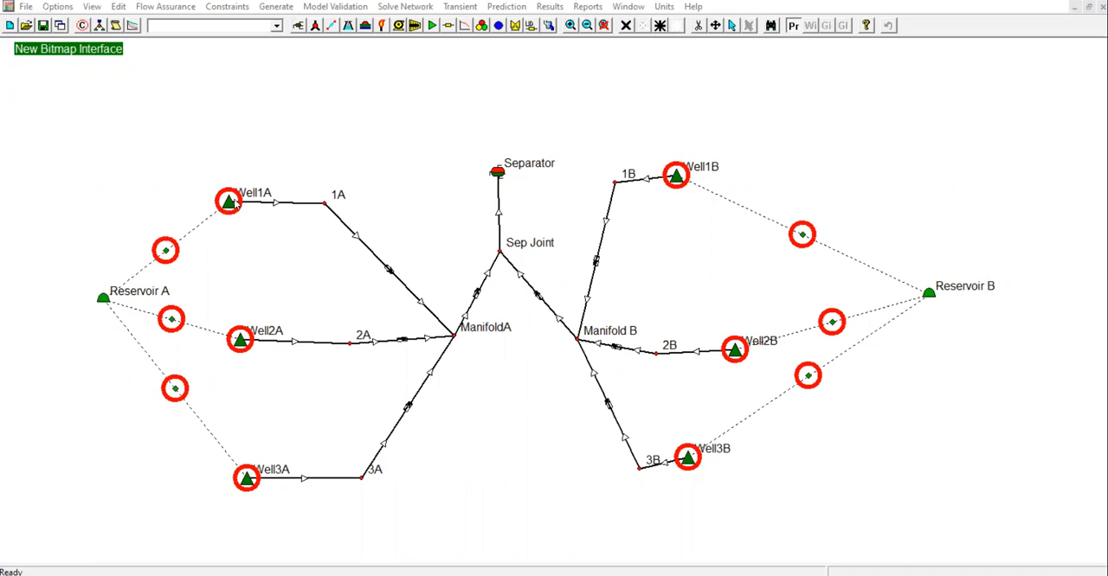
pyautogui.moveTo(701, 439)
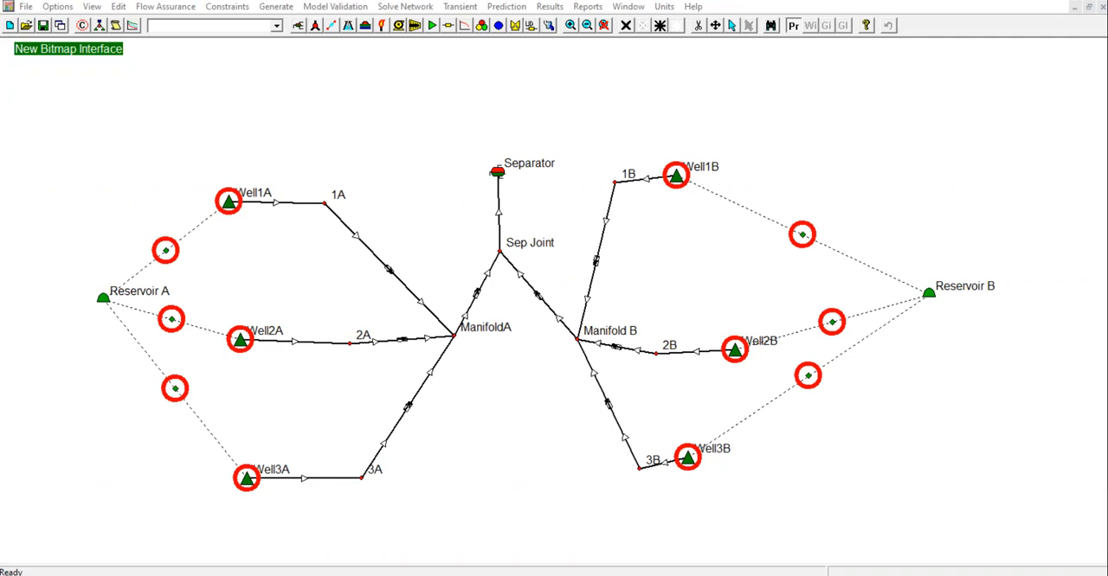
pyautogui.moveTo(672, 396)
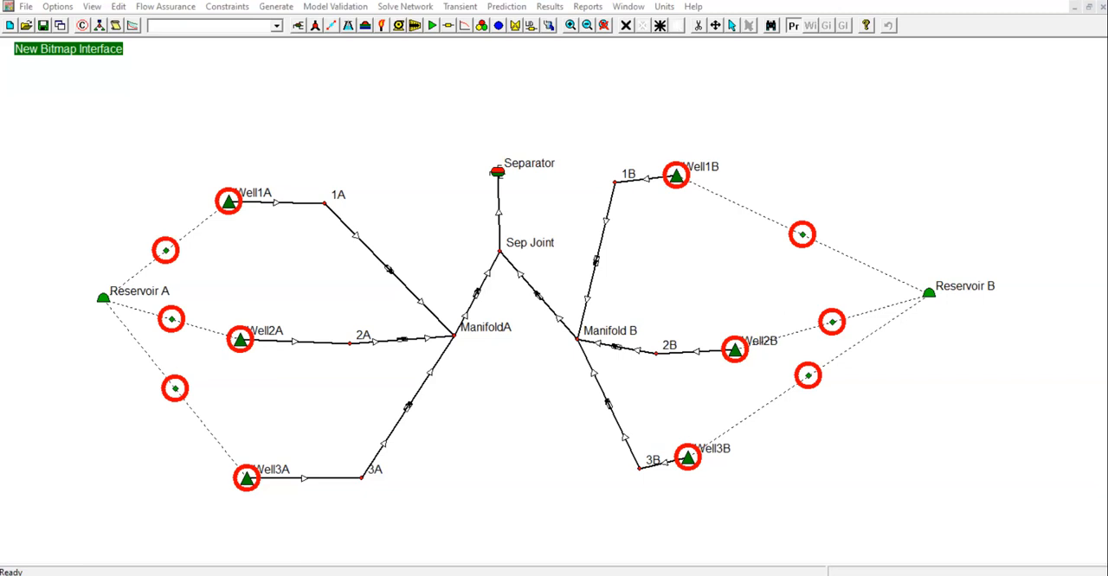
pyautogui.moveTo(109, 373)
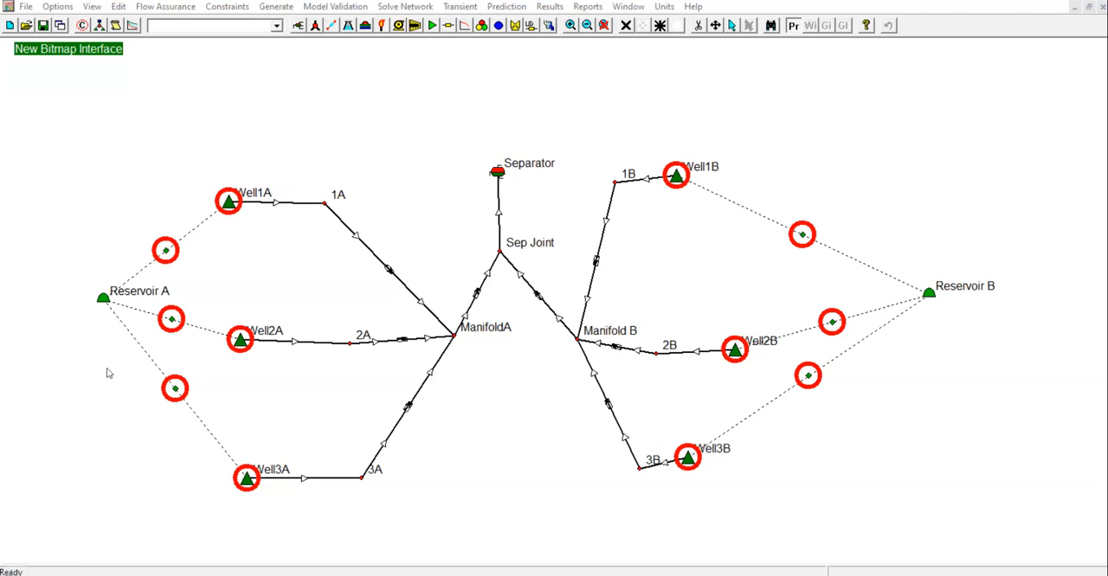
pyautogui.moveTo(84, 314)
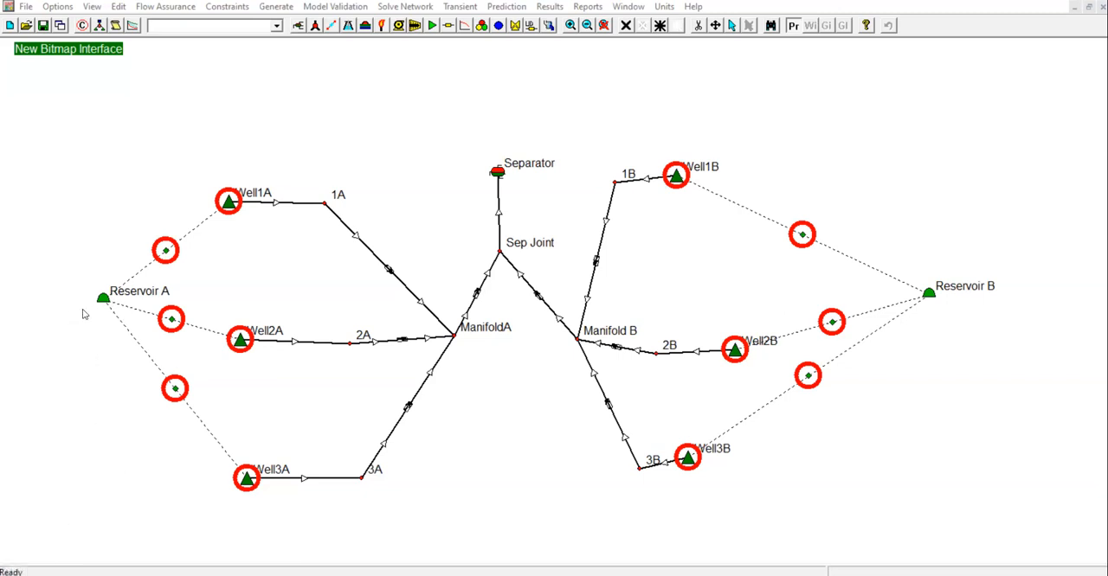
pyautogui.moveTo(101, 312)
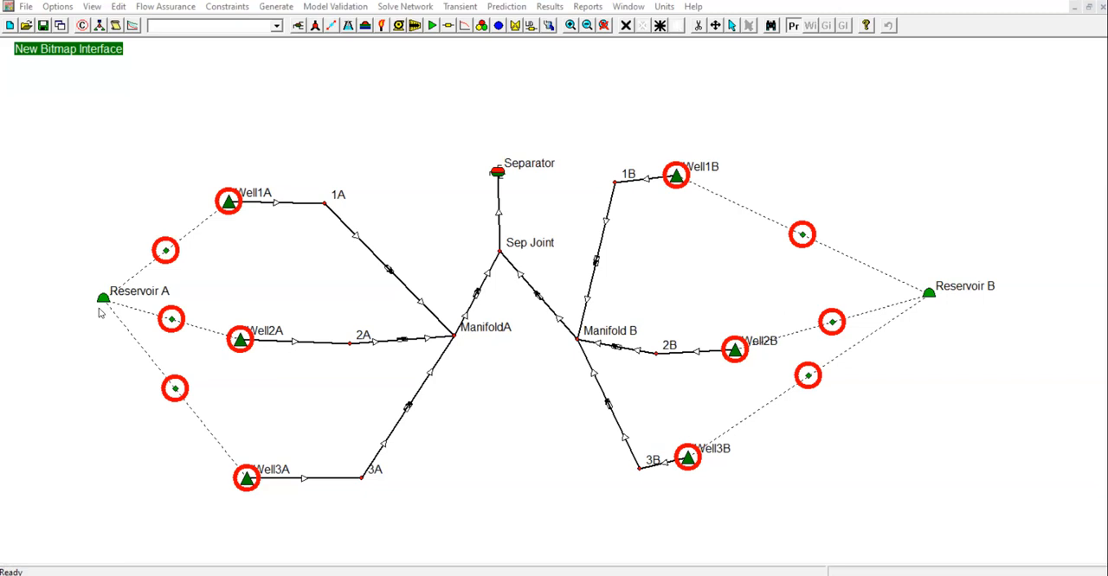
pyautogui.moveTo(102, 301)
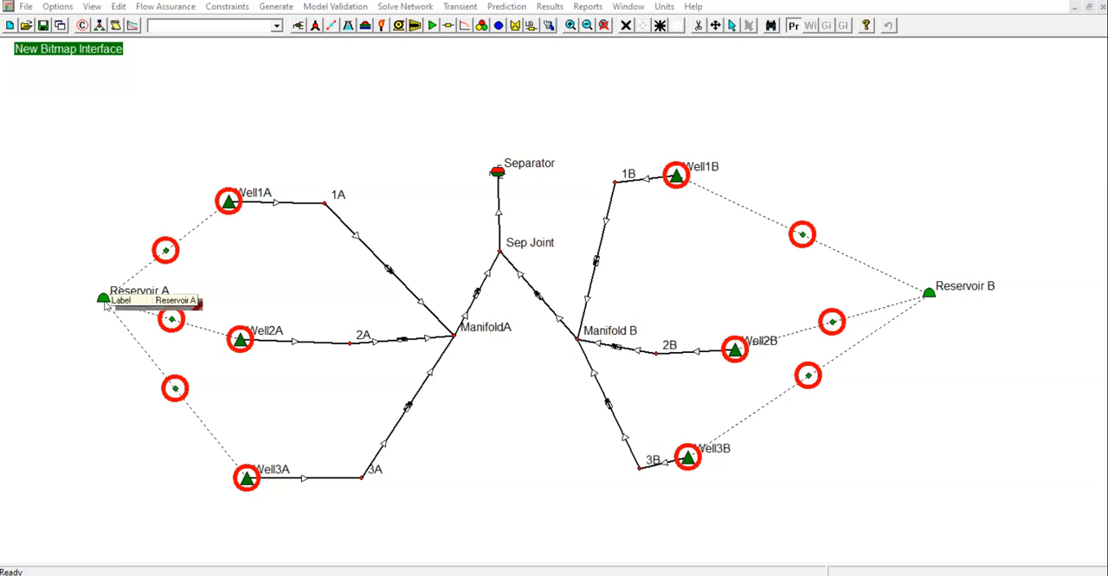
pyautogui.moveTo(228, 206)
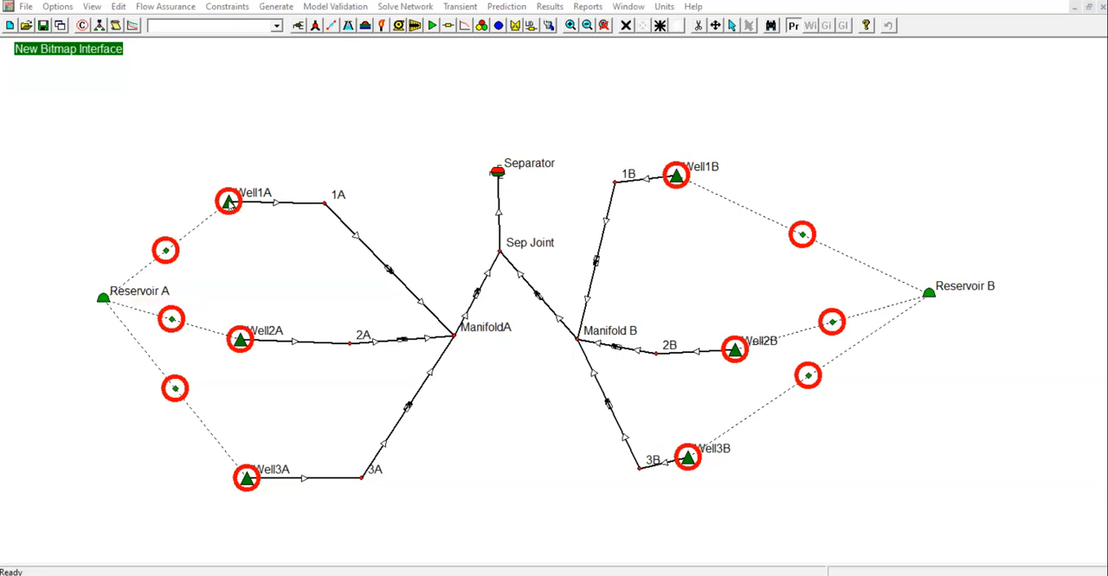
# Bring up Well1A's summary data, which shows its PROSPER file marked missing.
pyautogui.doubleClick(228, 200)
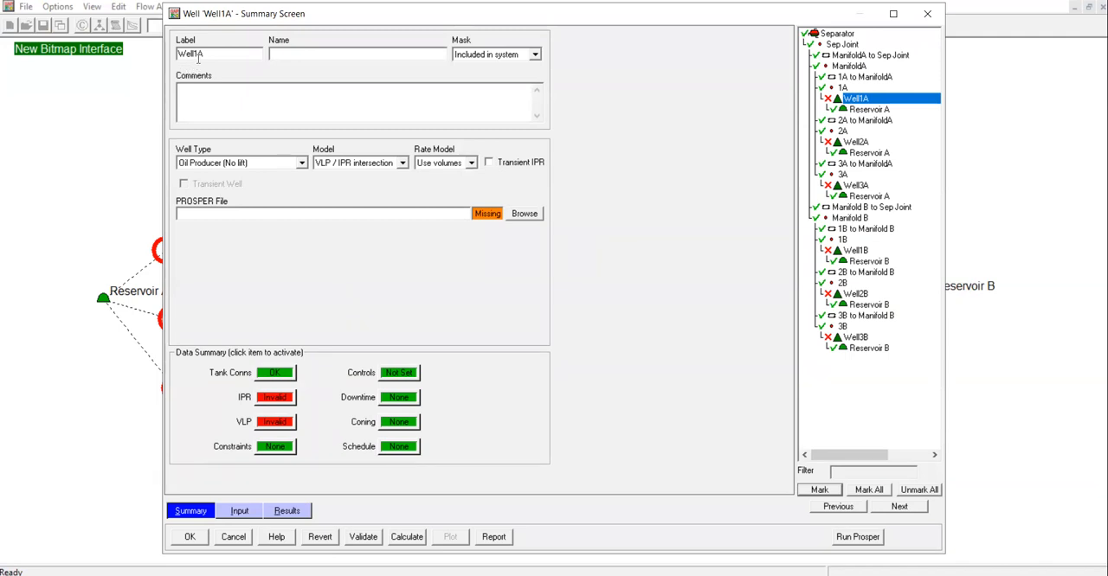
pyautogui.tripleClick(218, 54)
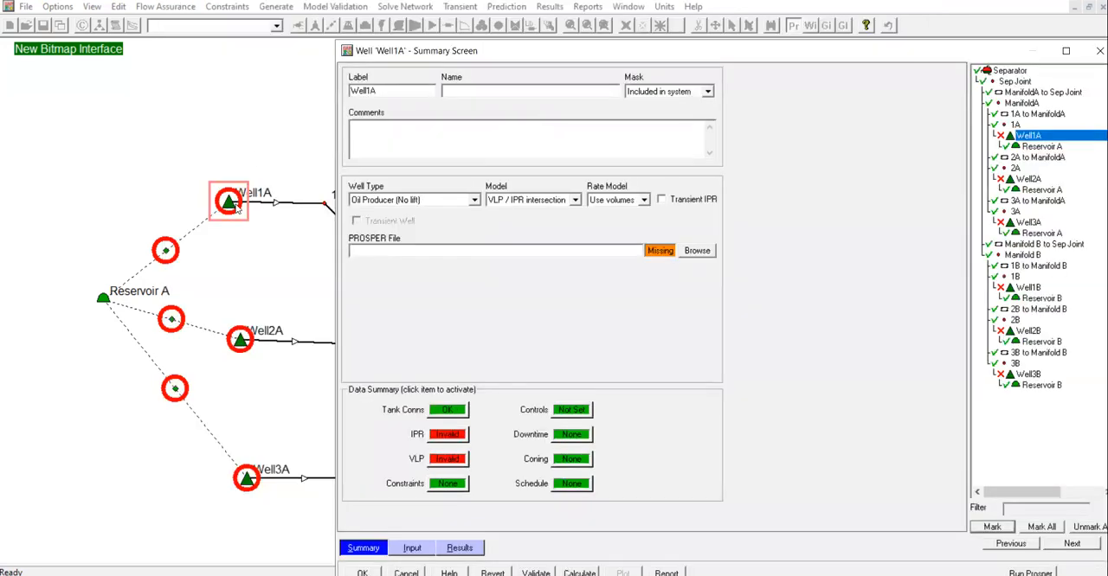
pyautogui.click(467, 90)
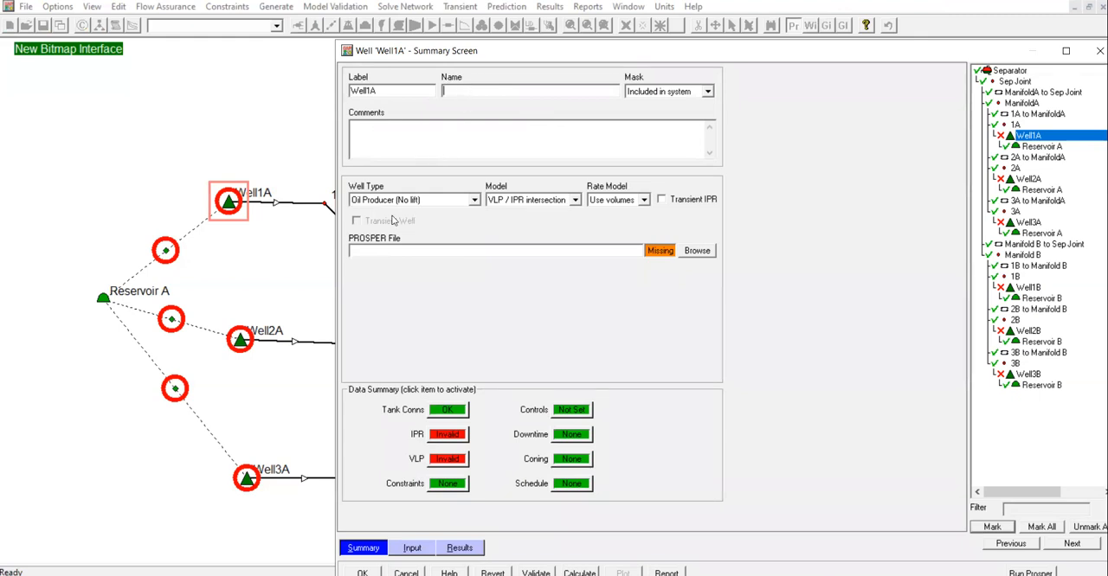
pyautogui.moveTo(419, 211)
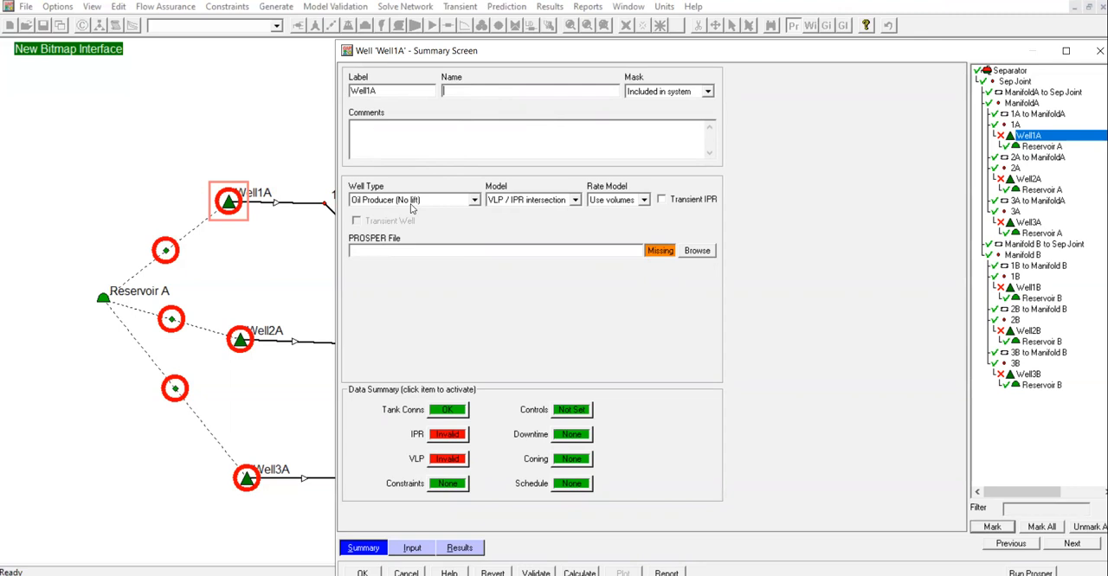
# Review the well type list and keep Well1A as Oil Producer (No lift).
pyautogui.click(474, 201)
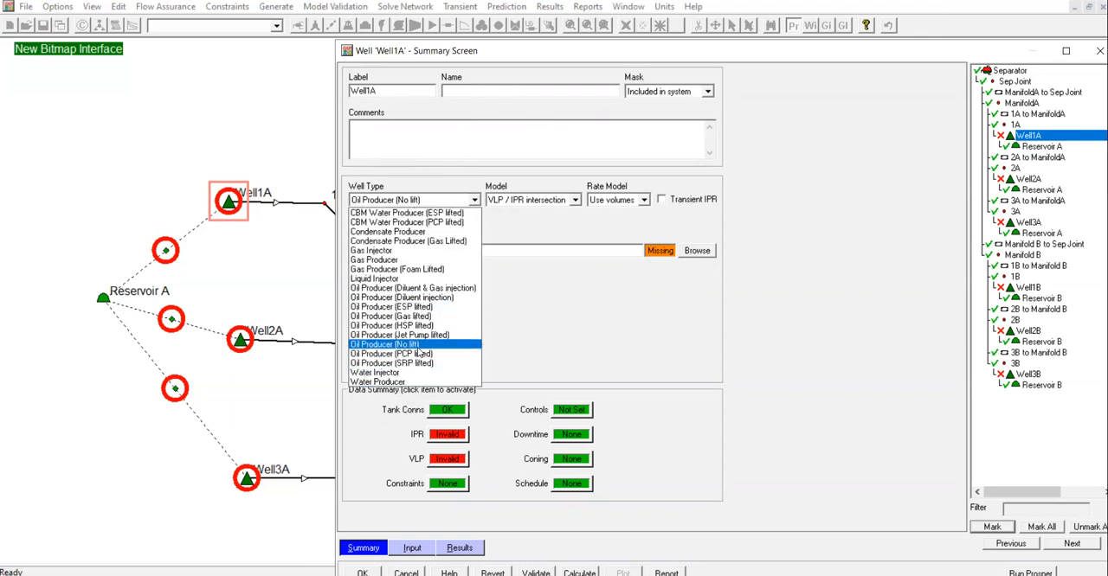
pyautogui.click(384, 345)
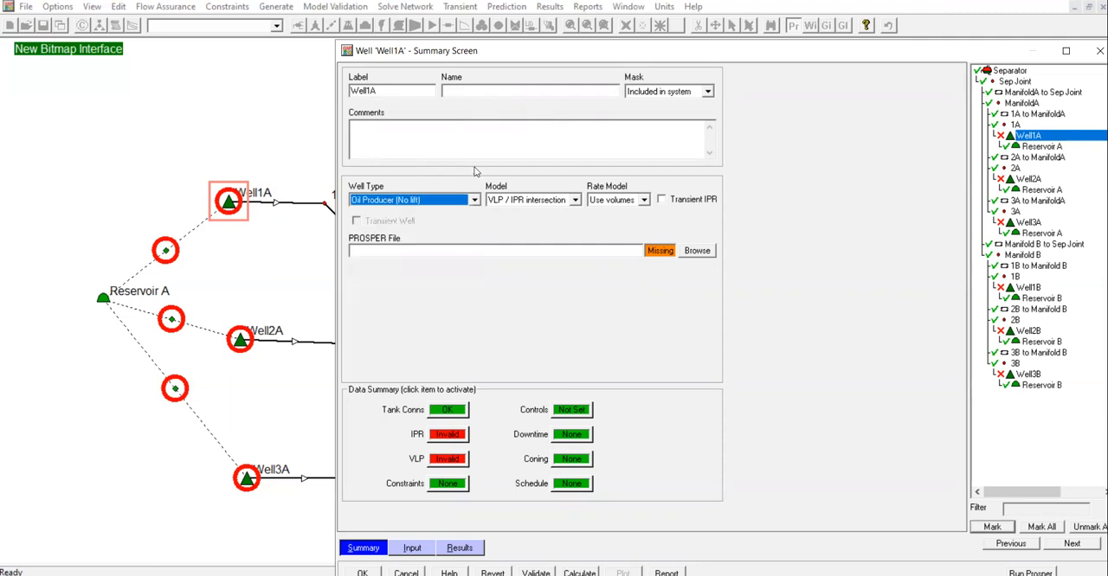
pyautogui.moveTo(509, 213)
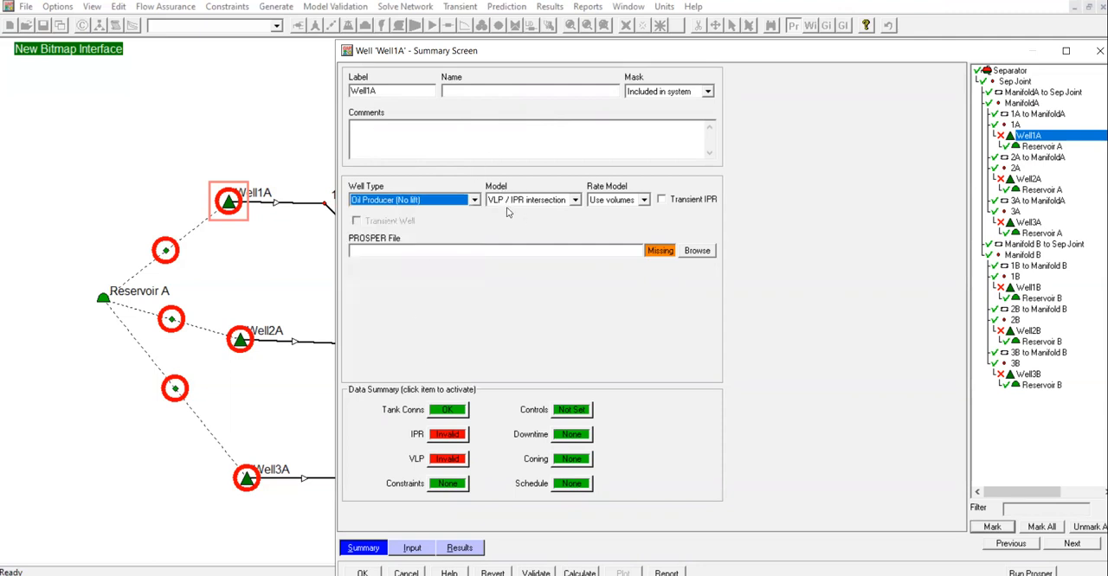
pyautogui.moveTo(537, 213)
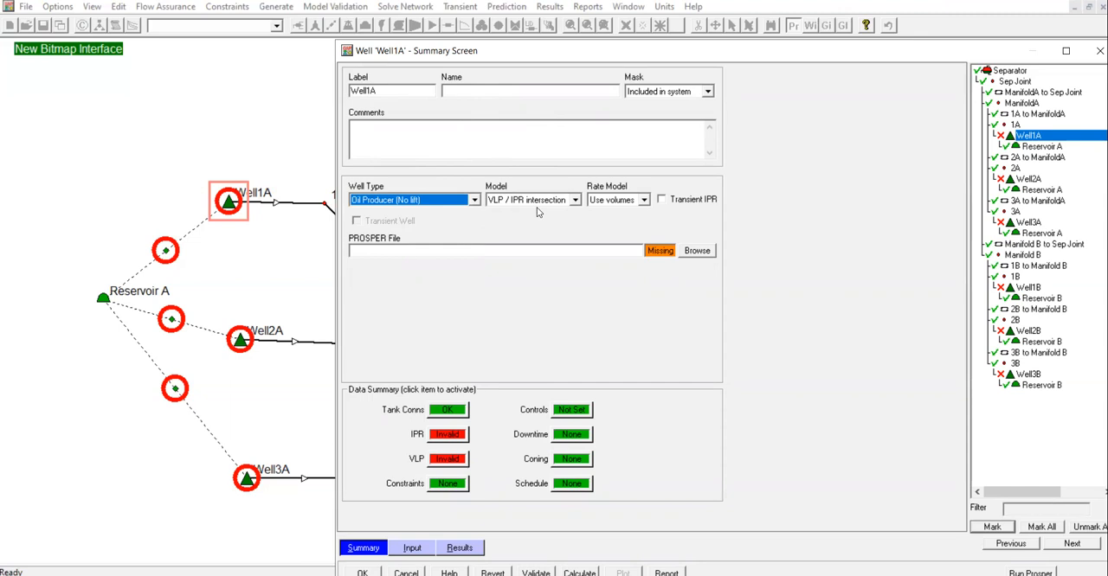
pyautogui.moveTo(621, 211)
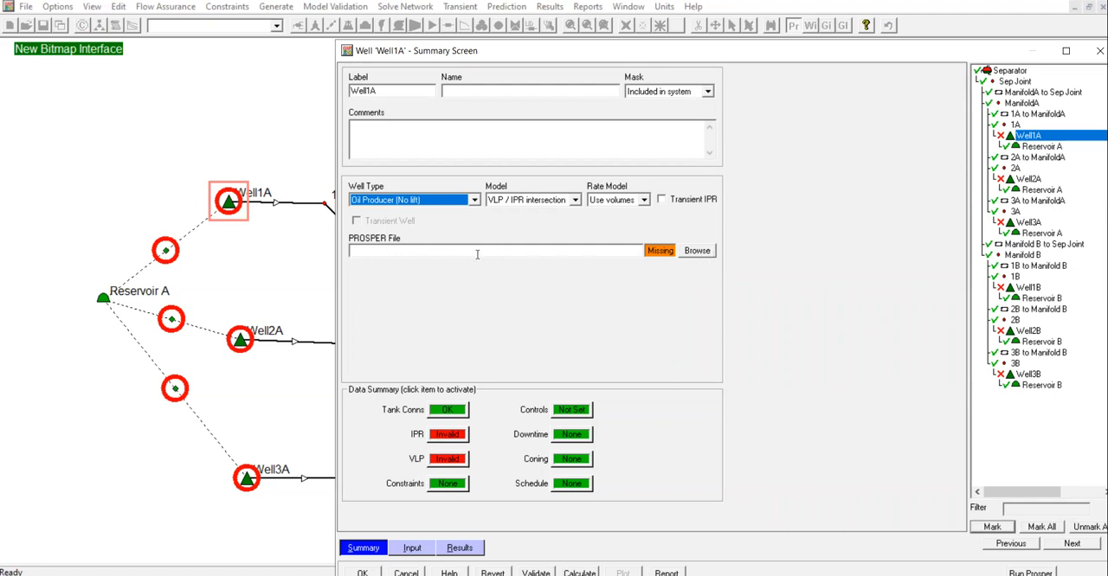
pyautogui.moveTo(509, 263)
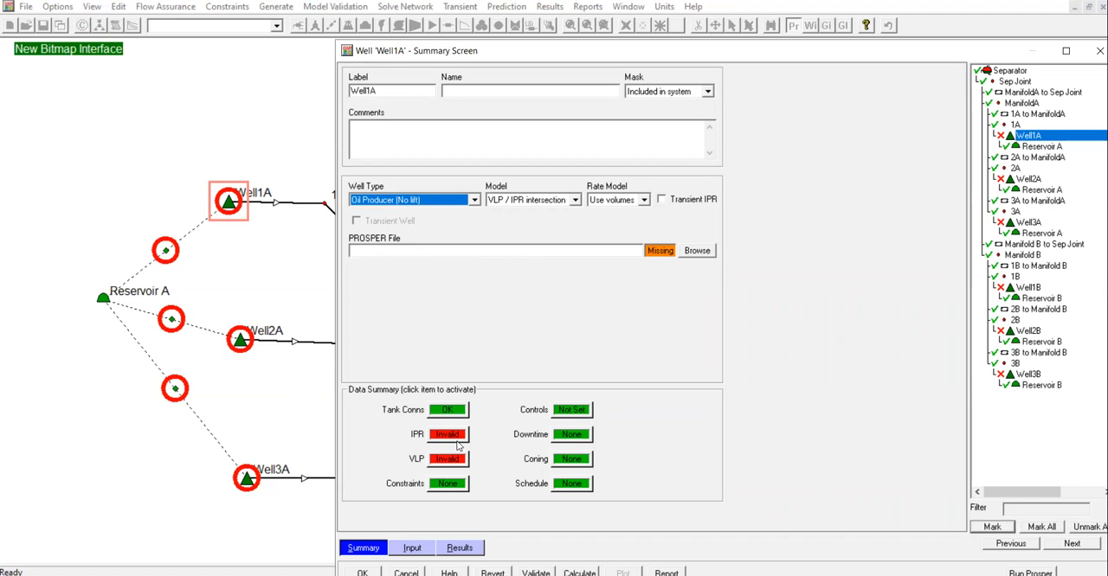
pyautogui.moveTo(454, 467)
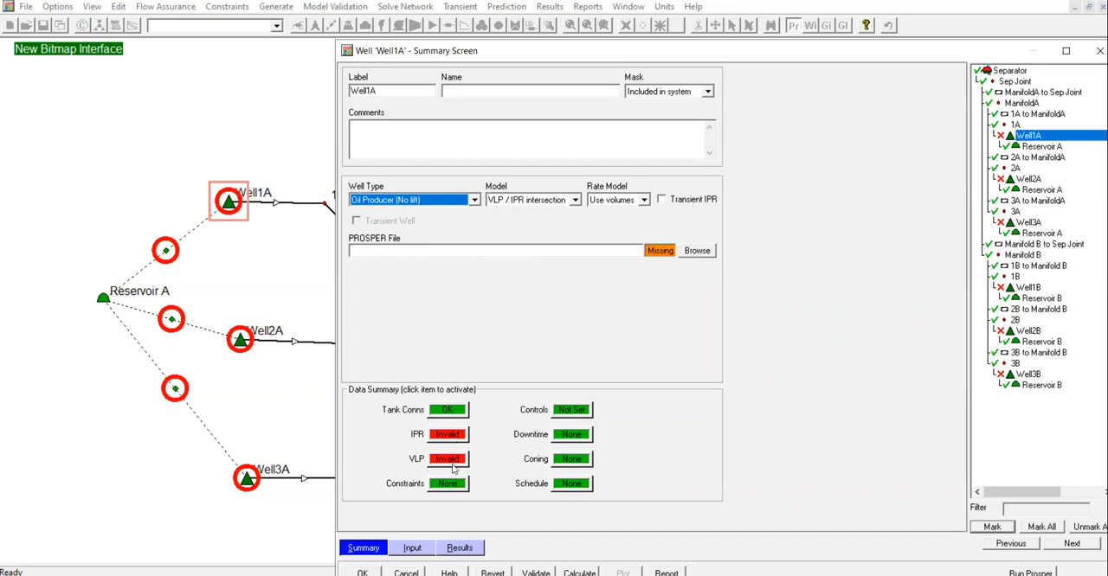
pyautogui.moveTo(460, 500)
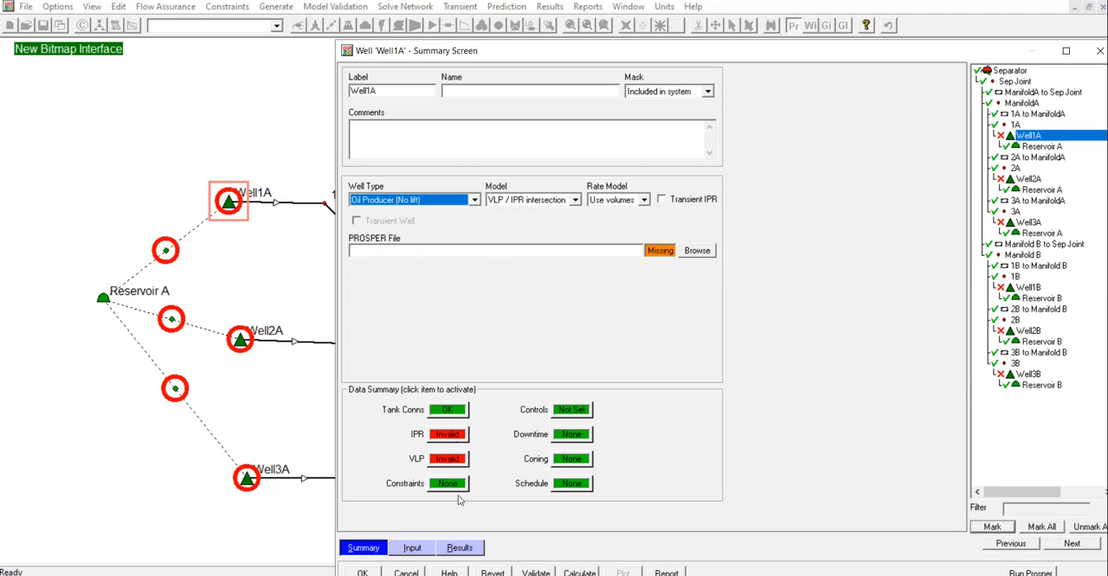
pyautogui.moveTo(585, 477)
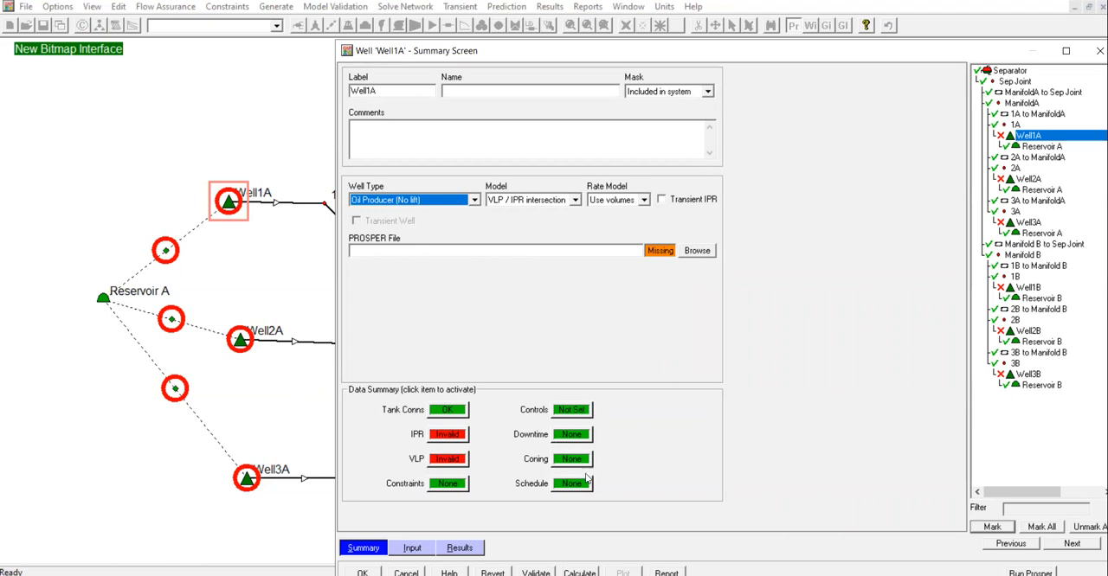
pyautogui.moveTo(523, 71)
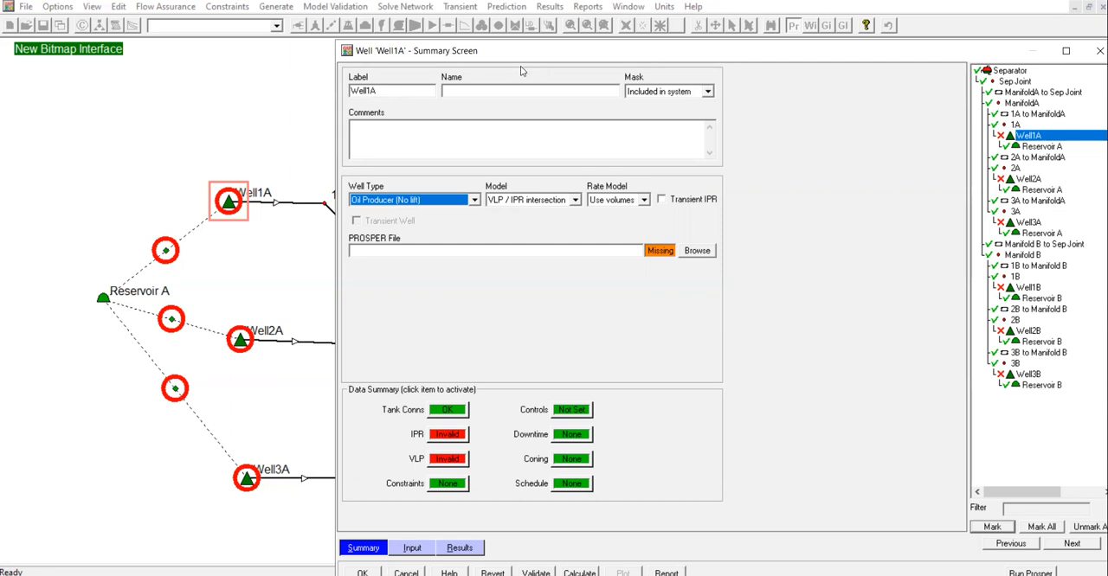
pyautogui.moveTo(329, 35)
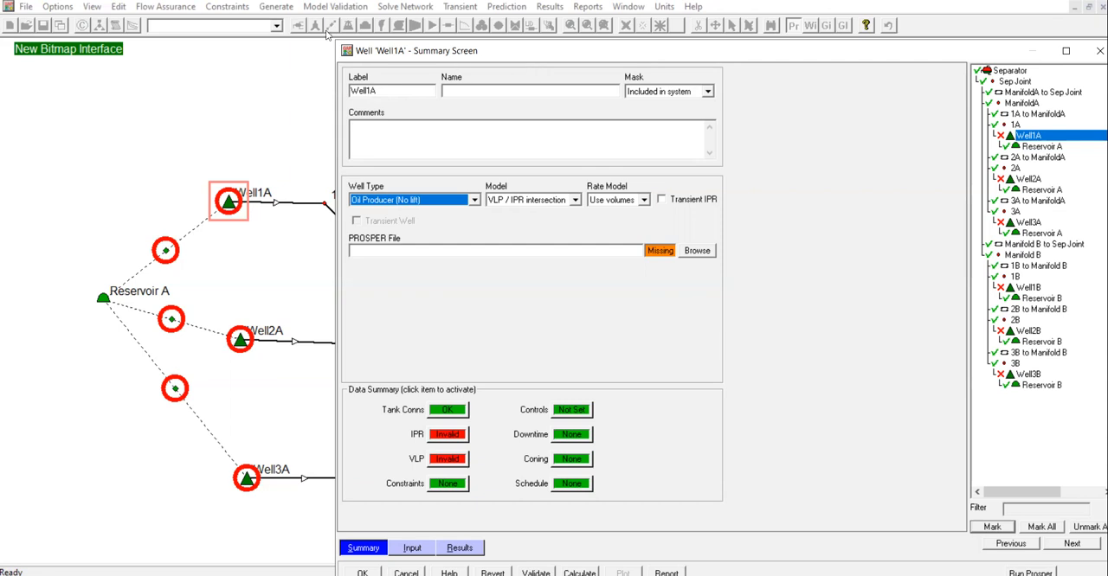
# Review Well1A's downtime, reservoir connections, schedule and constraints pages, ending on downtime at 0 percent.
pyautogui.click(412, 547)
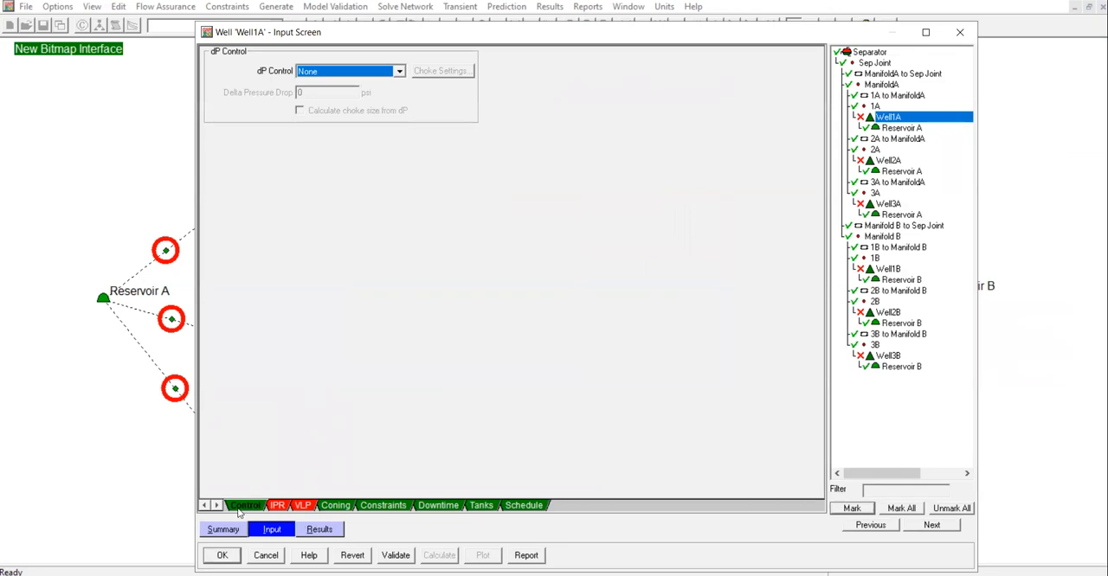
pyautogui.click(437, 505)
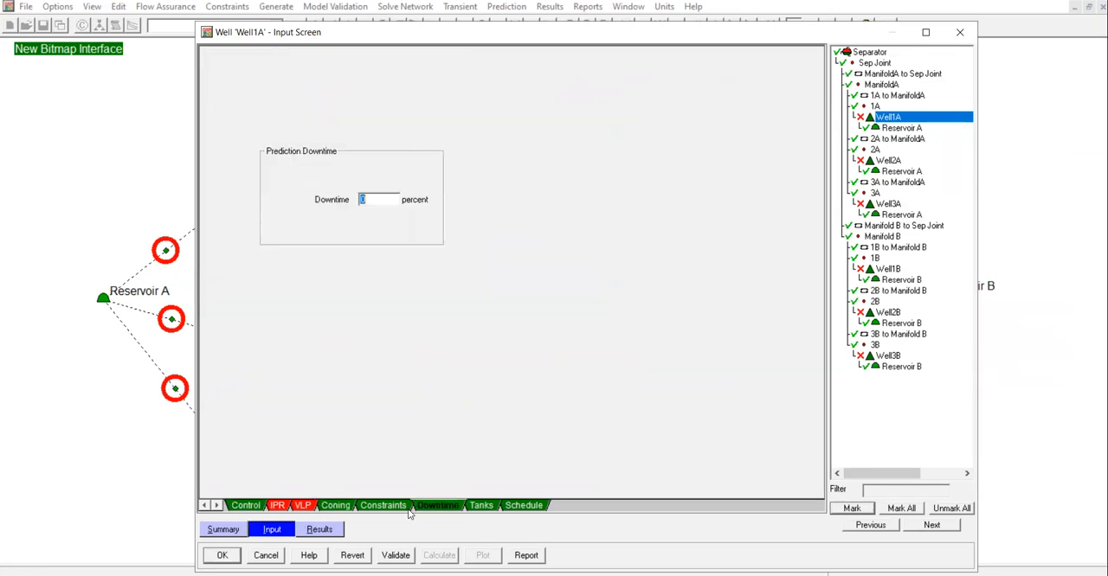
pyautogui.click(481, 506)
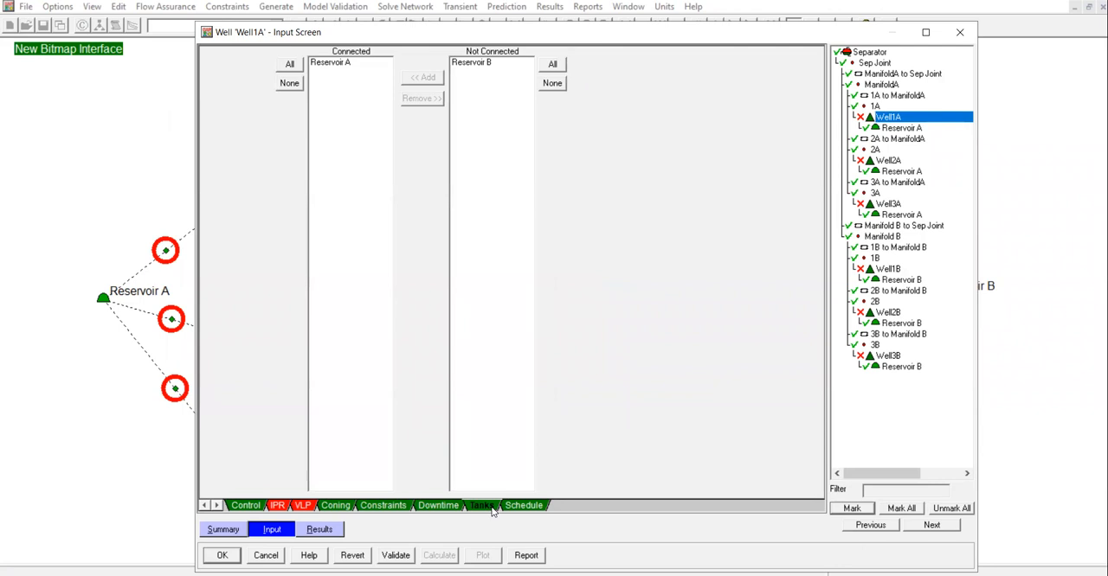
pyautogui.click(523, 505)
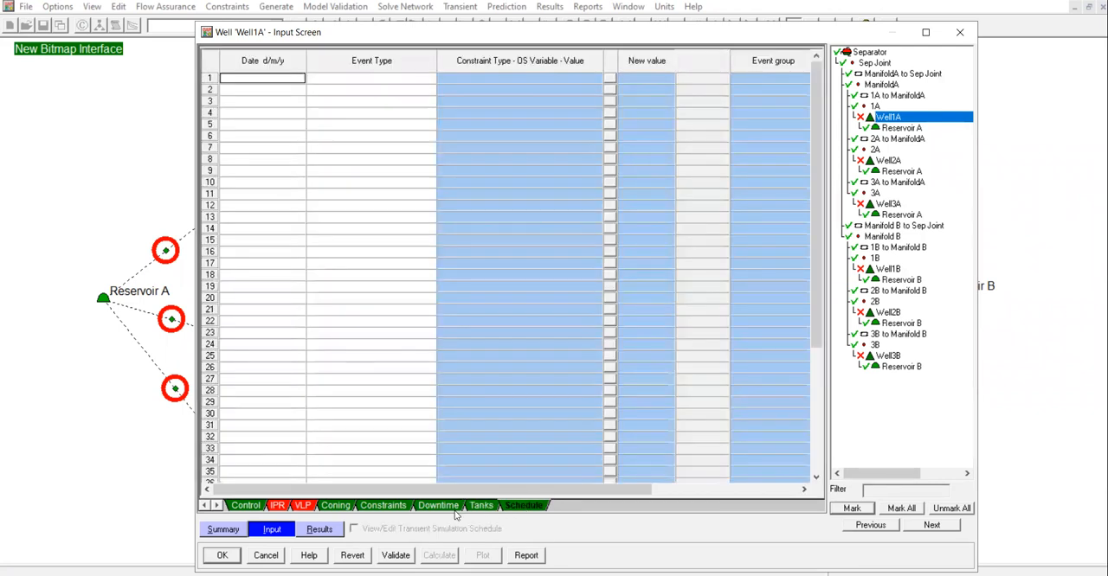
pyautogui.click(438, 505)
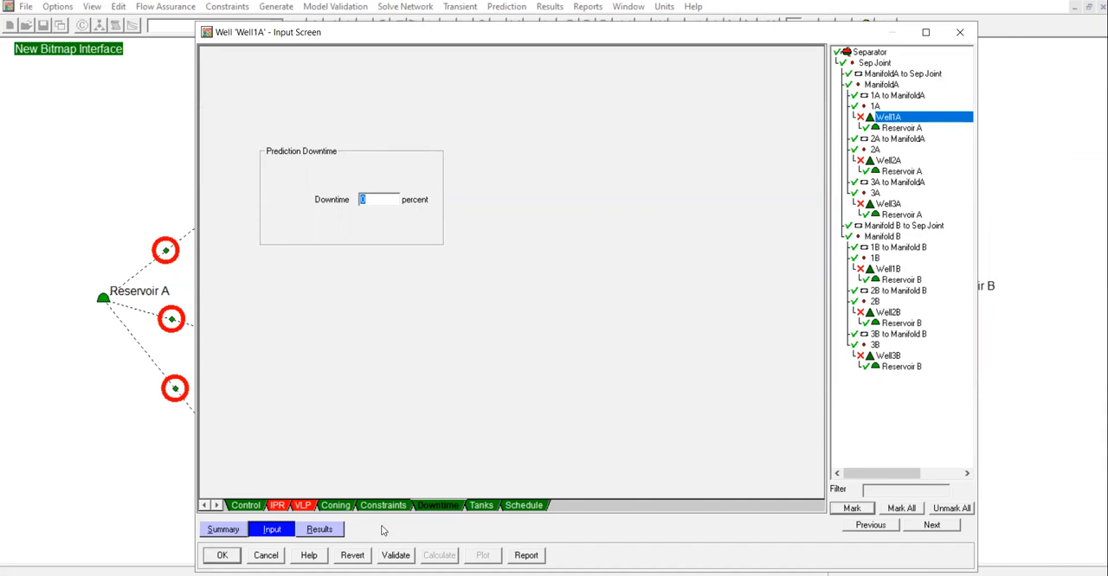
pyautogui.moveTo(275, 530)
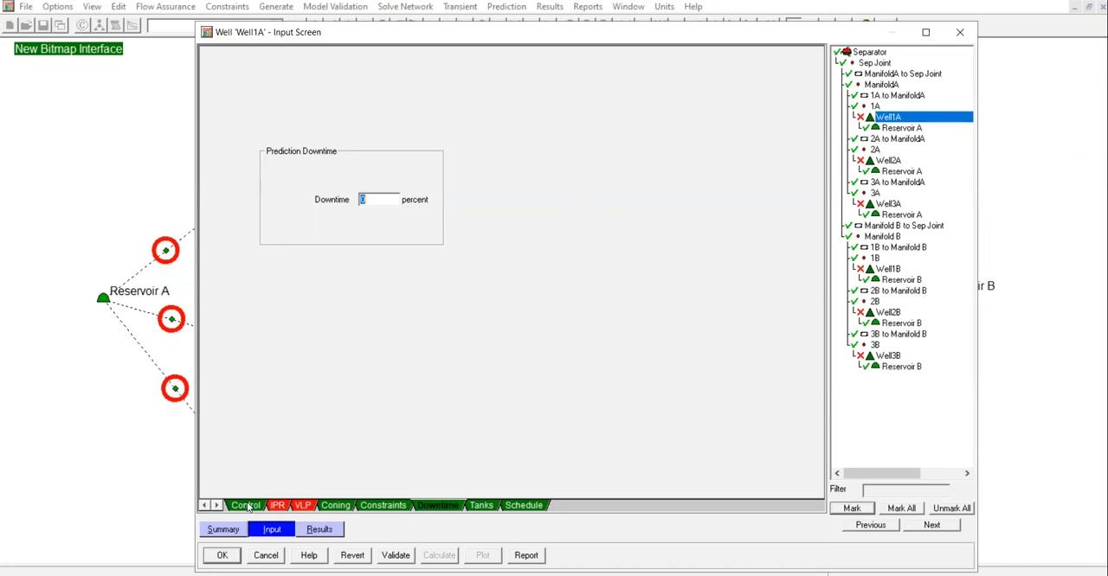
pyautogui.click(385, 505)
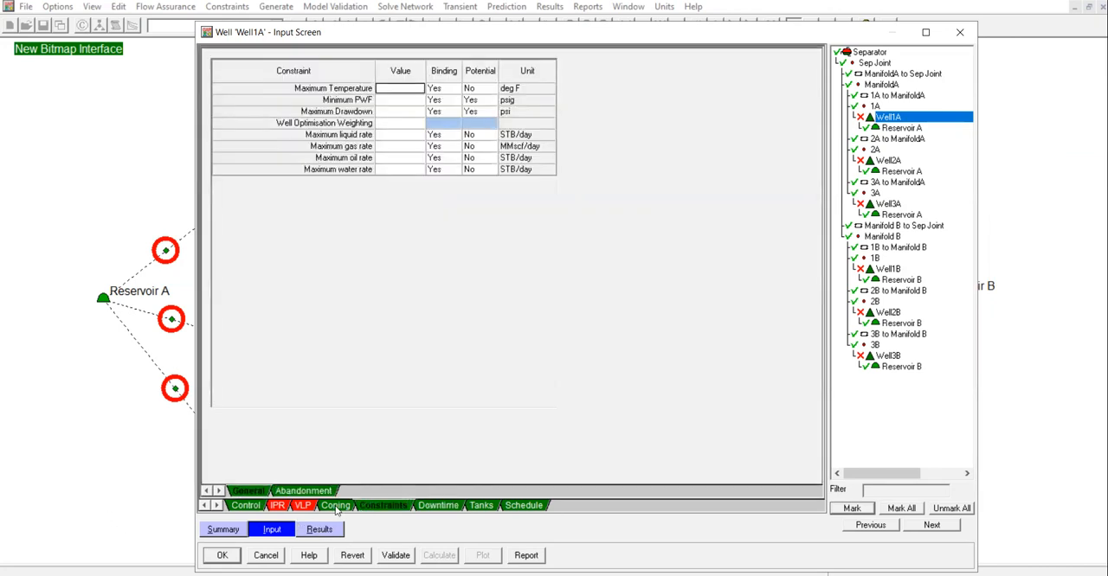
pyautogui.click(443, 505)
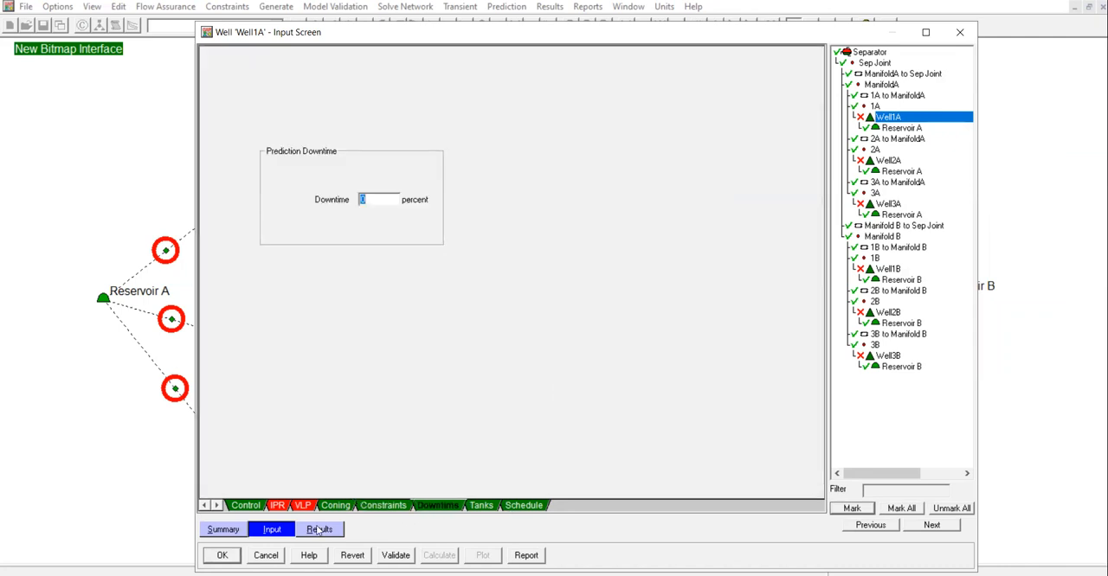
# Return to Well1A's summary data, still showing no PROSPER file linked.
pyautogui.click(222, 530)
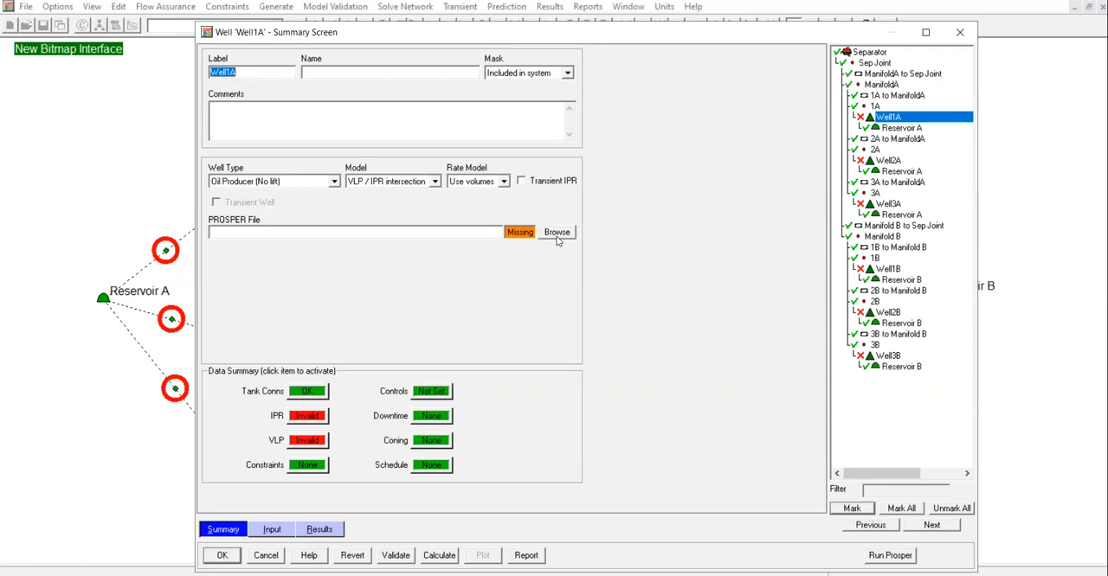
pyautogui.moveTo(558, 242)
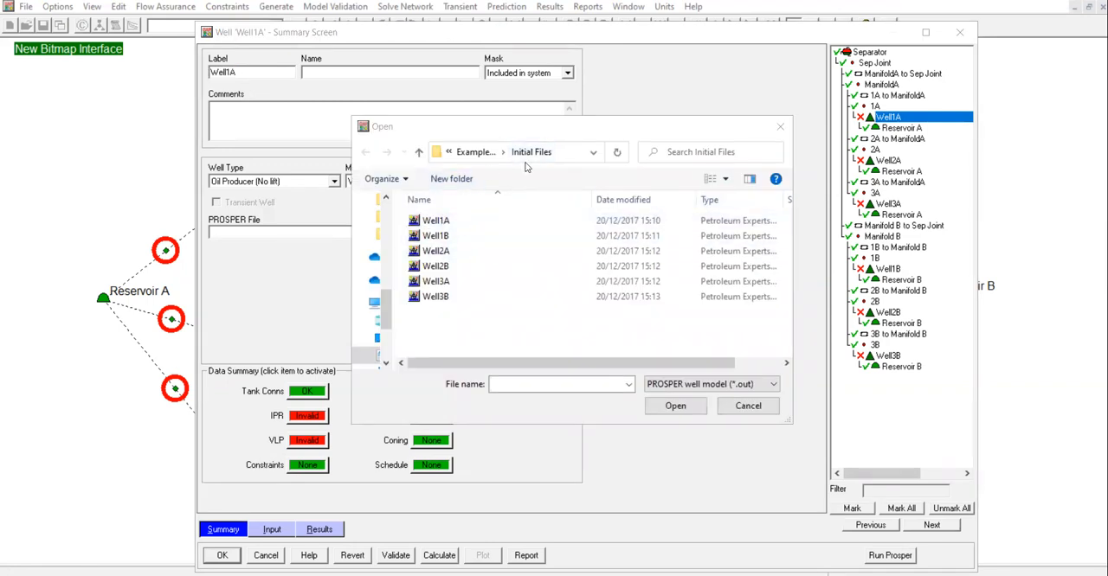
pyautogui.moveTo(477, 266)
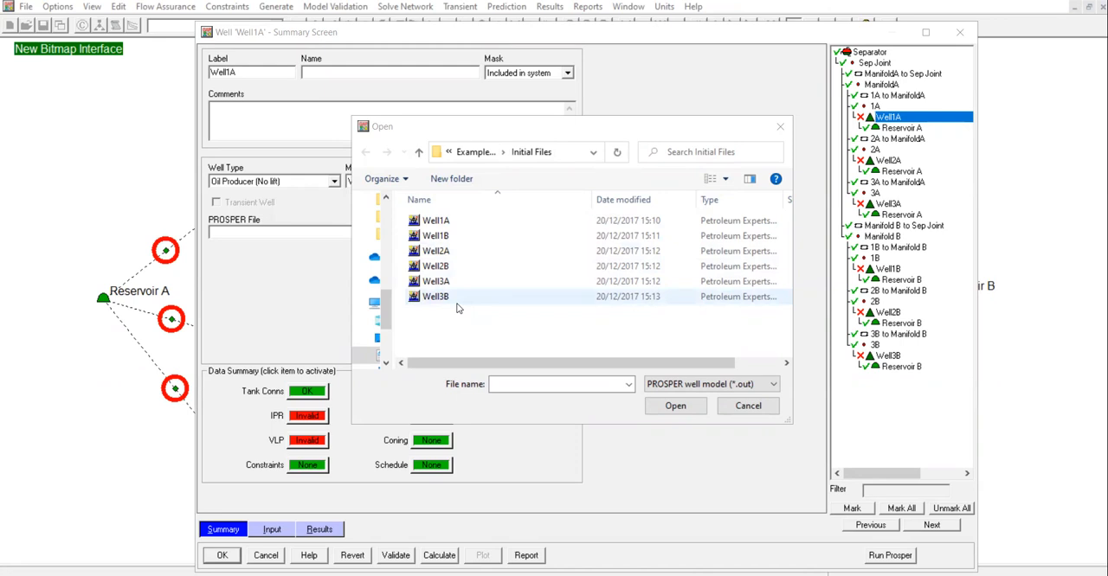
pyautogui.moveTo(731, 436)
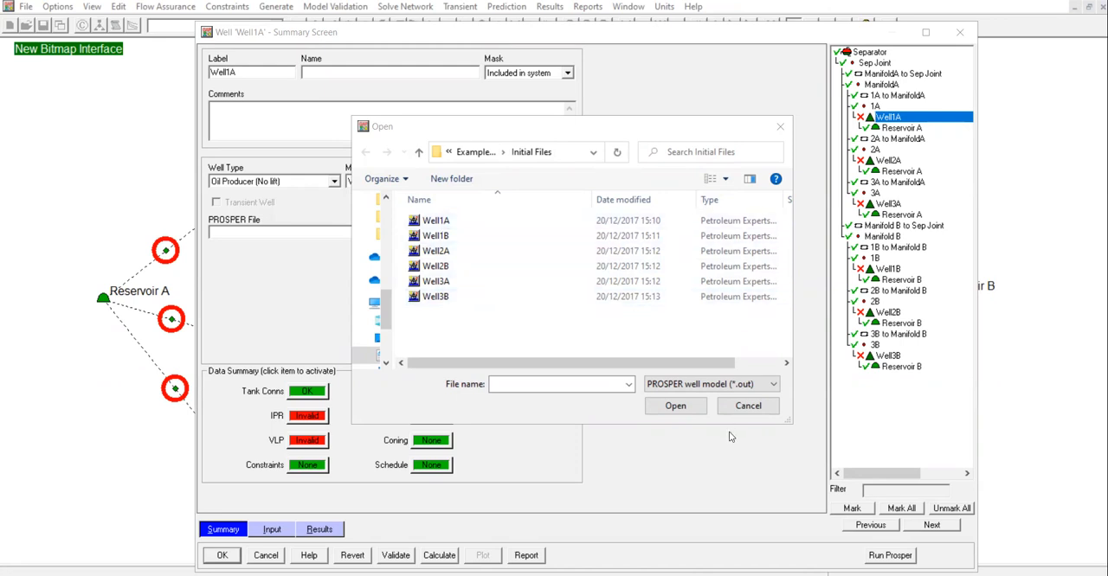
# Cancel the PROSPER file picker without selecting a well model from Initial Files.
pyautogui.click(436, 220)
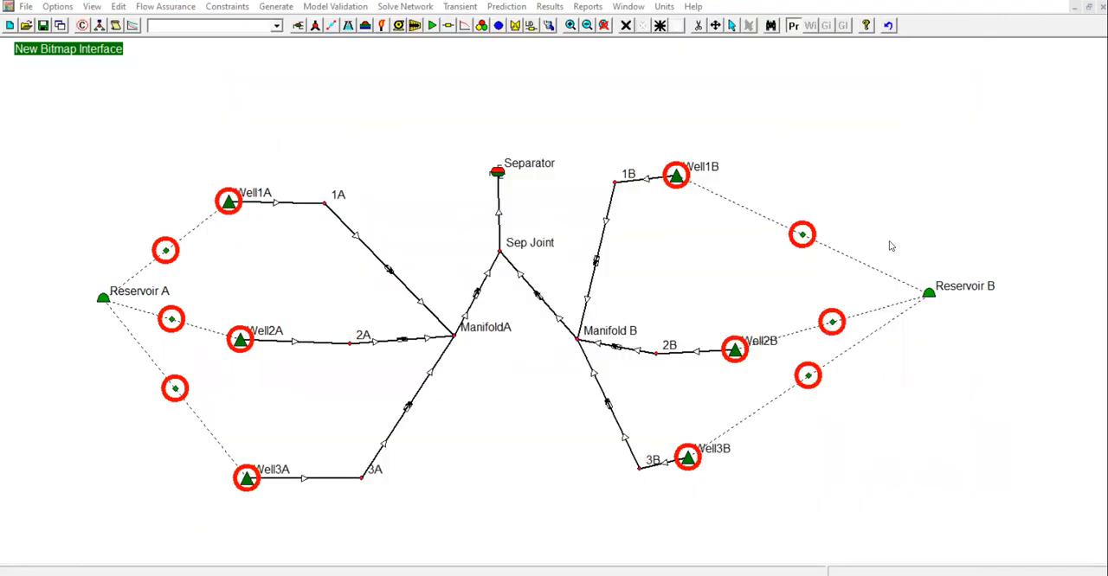
pyautogui.moveTo(876, 246)
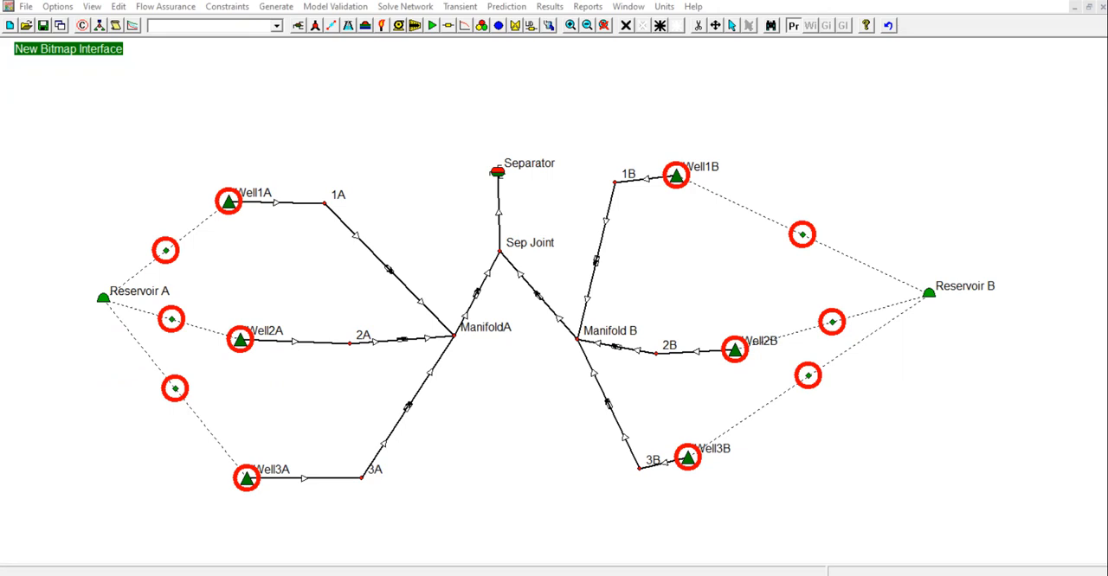
pyautogui.moveTo(181, 200)
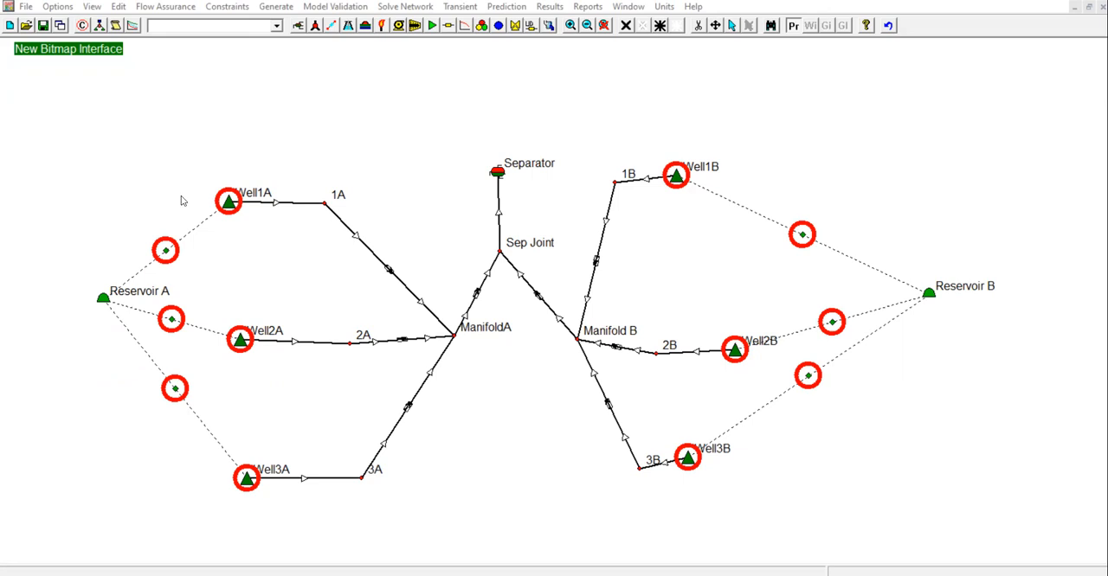
pyautogui.moveTo(222, 387)
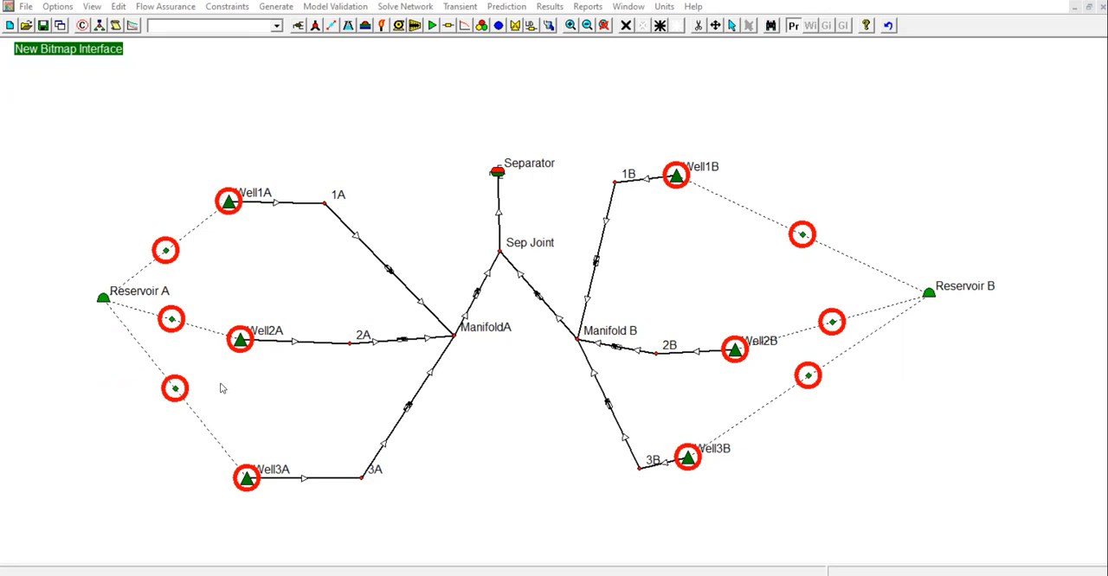
pyautogui.moveTo(245, 353)
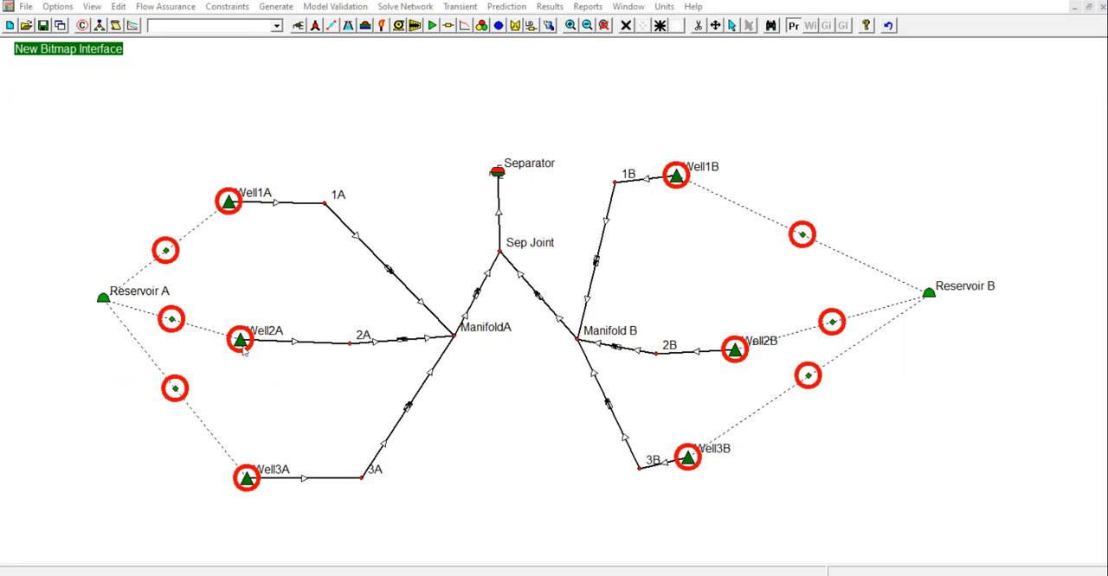